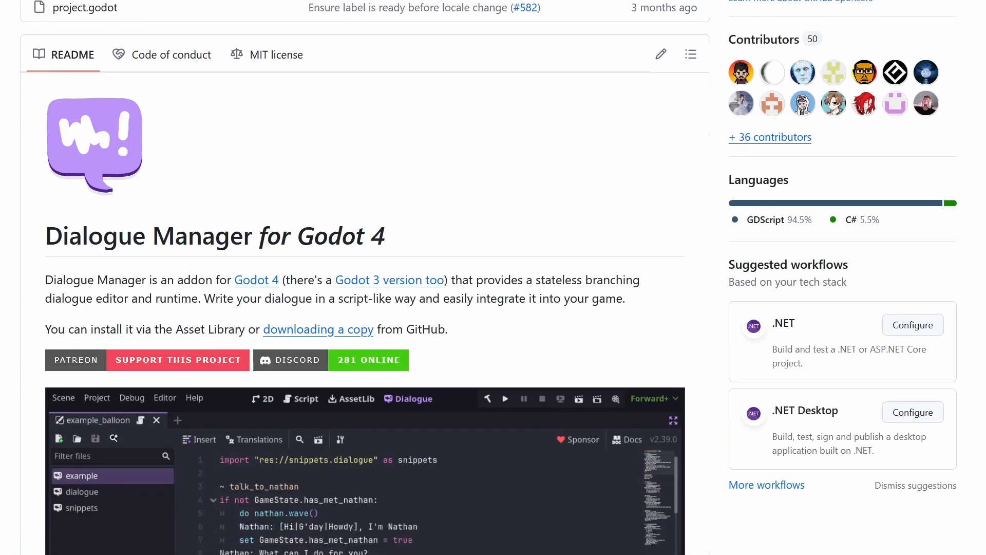
# - Scroll through the café dialogue and select Ben's talk_to_ben conversation with its greeting lines
pyautogui.scroll(-3)
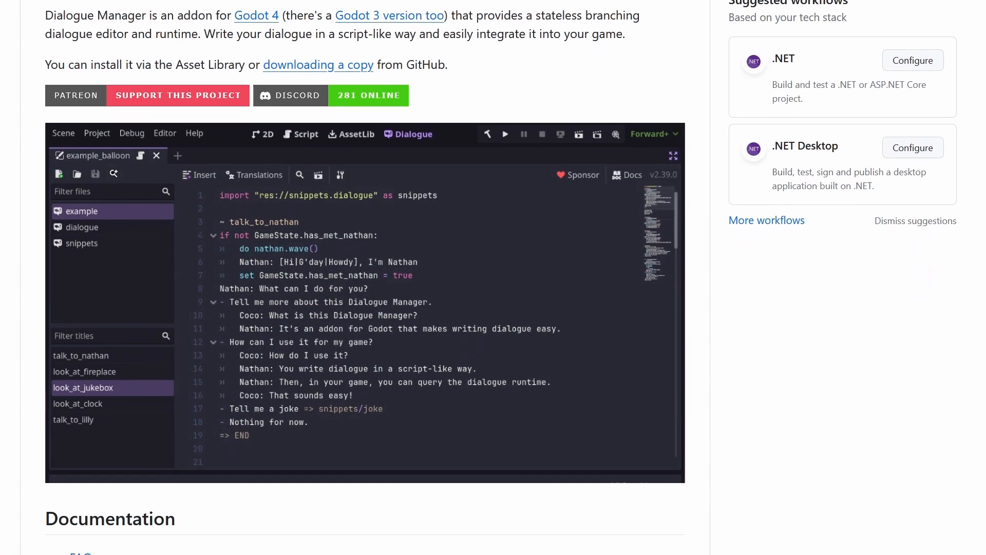
pyautogui.scroll(-3)
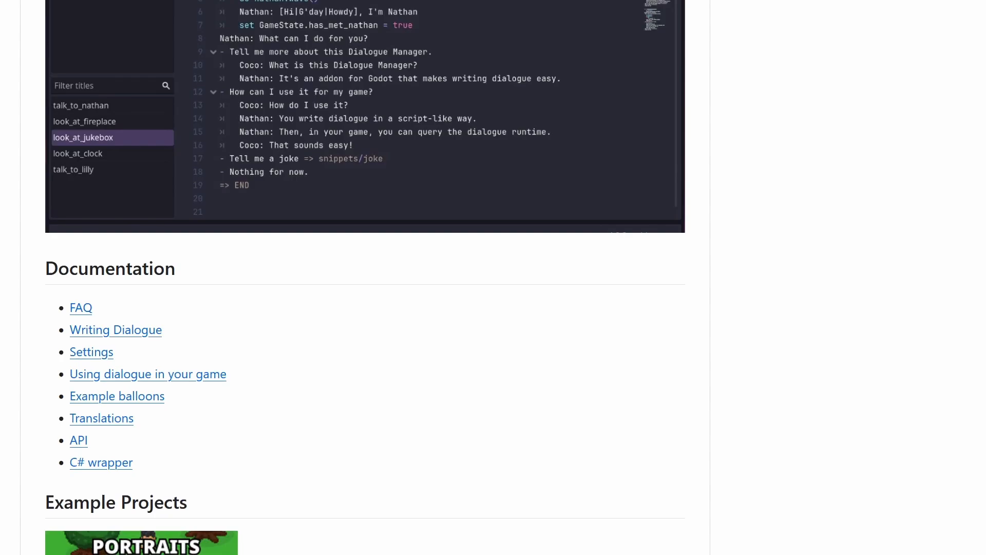
pyautogui.scroll(-3)
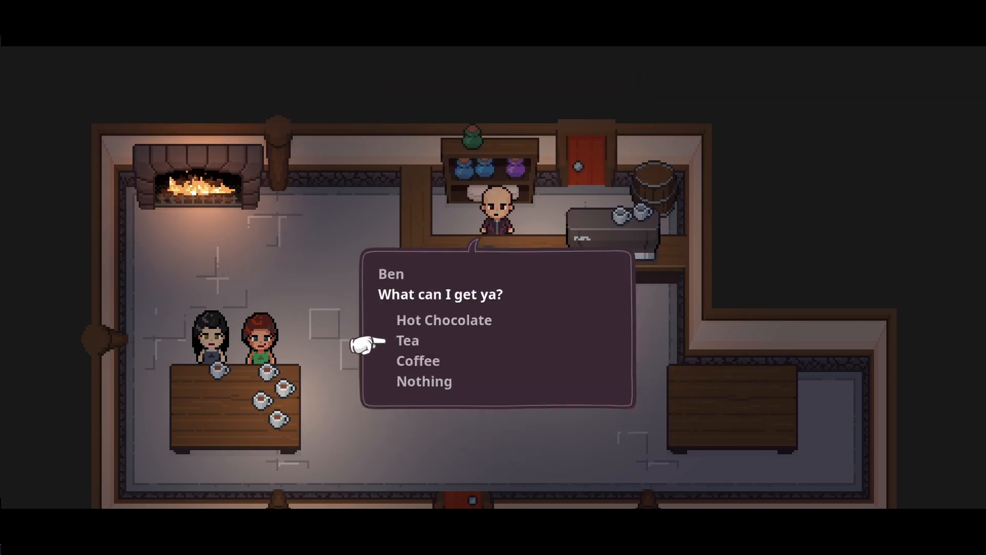
pyautogui.click(406, 340)
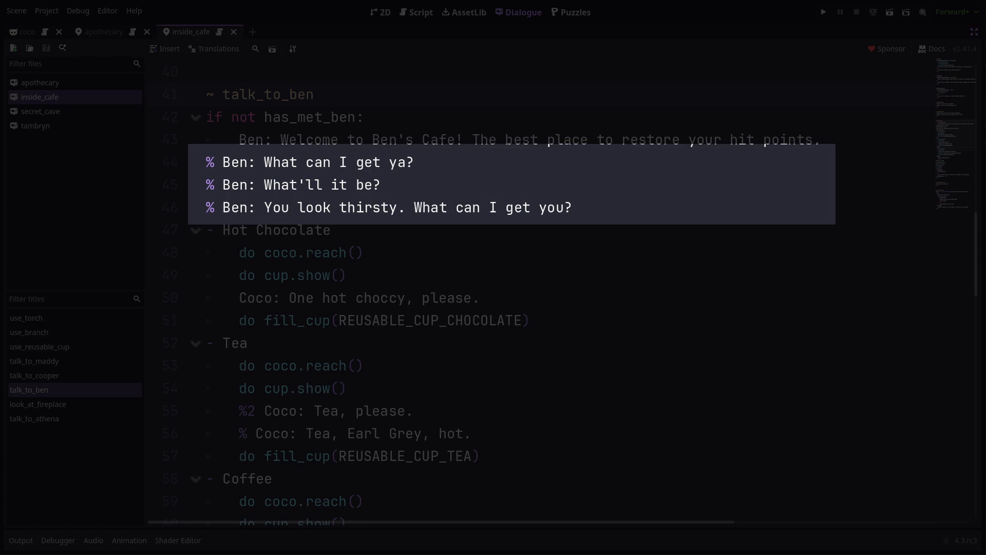
# - Scroll down to Ben's three randomized drink-order greeting lines
pyautogui.scroll(-3)
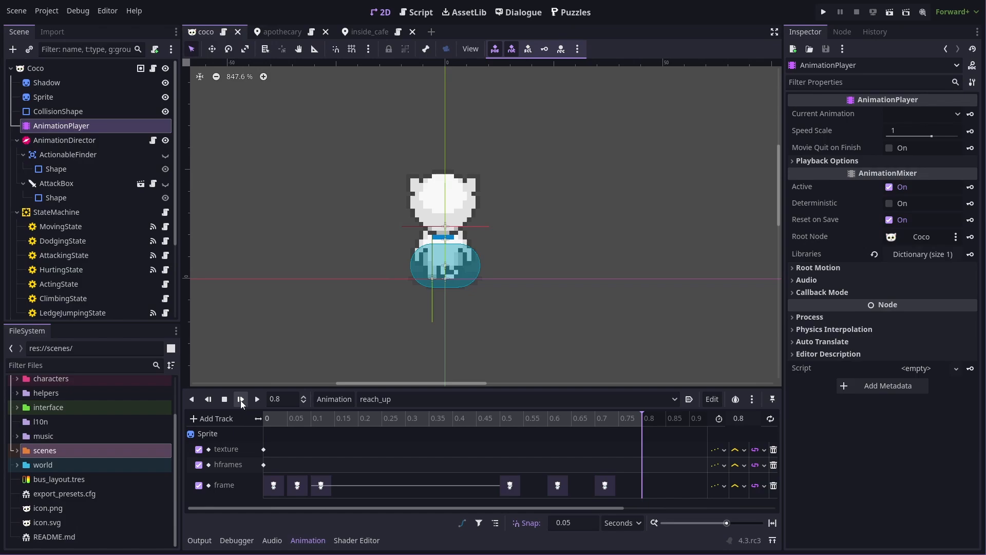
# - Review Coco's reach_up animation and the Tea branch, then show the inside_cafe scene script
pyautogui.click(523, 12)
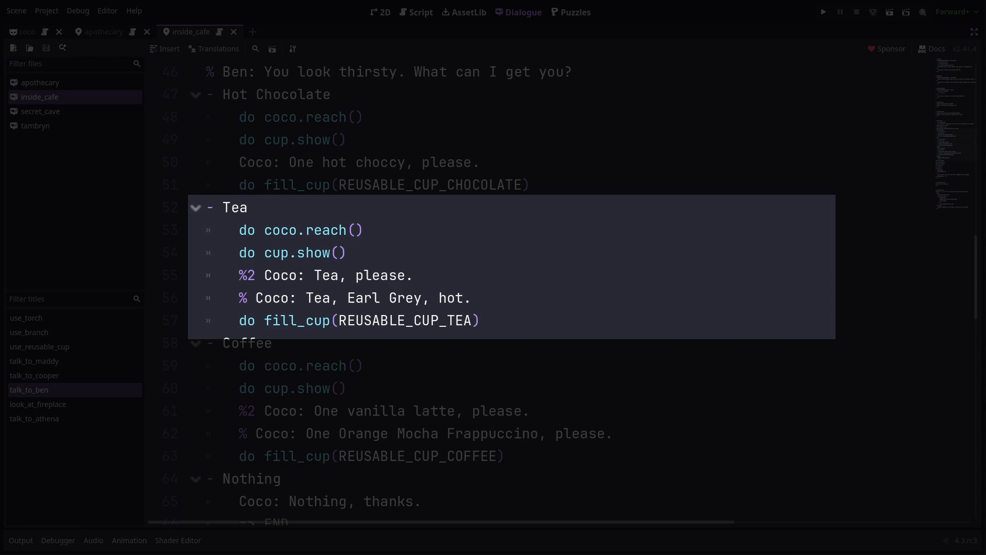
pyautogui.click(416, 12)
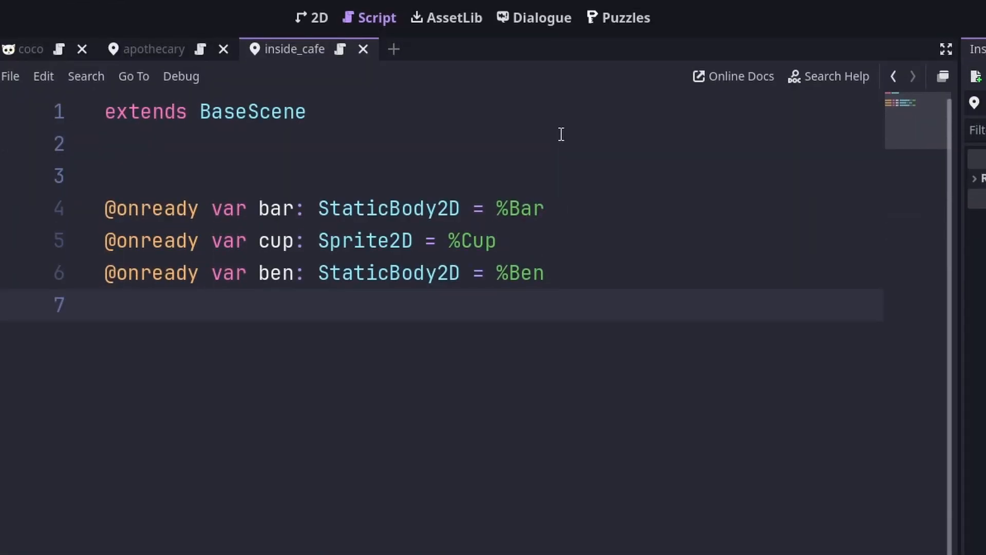
pyautogui.click(534, 16)
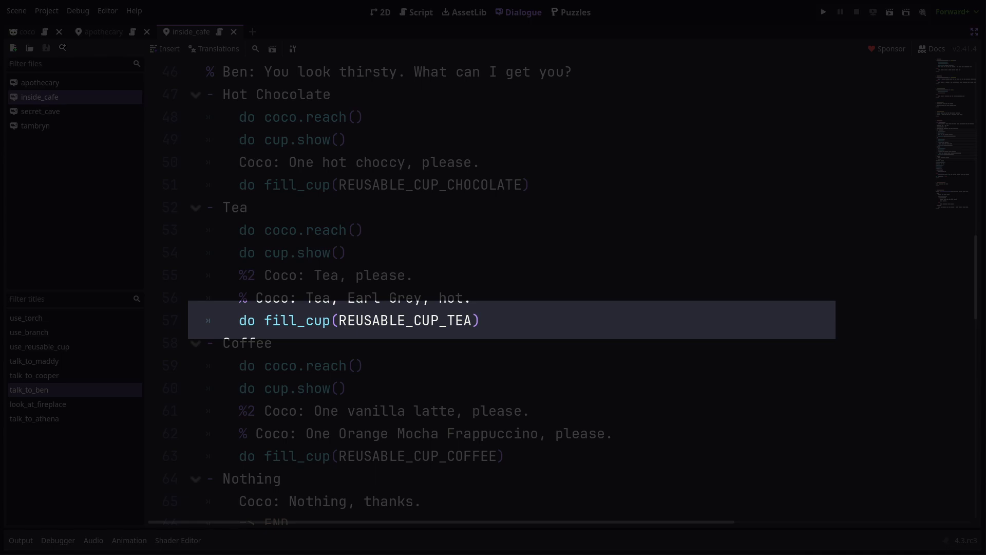
# - Scroll to the do fill_cup(REUSABLE_CUP_TEA) line in the Tea branch
pyautogui.scroll(-3)
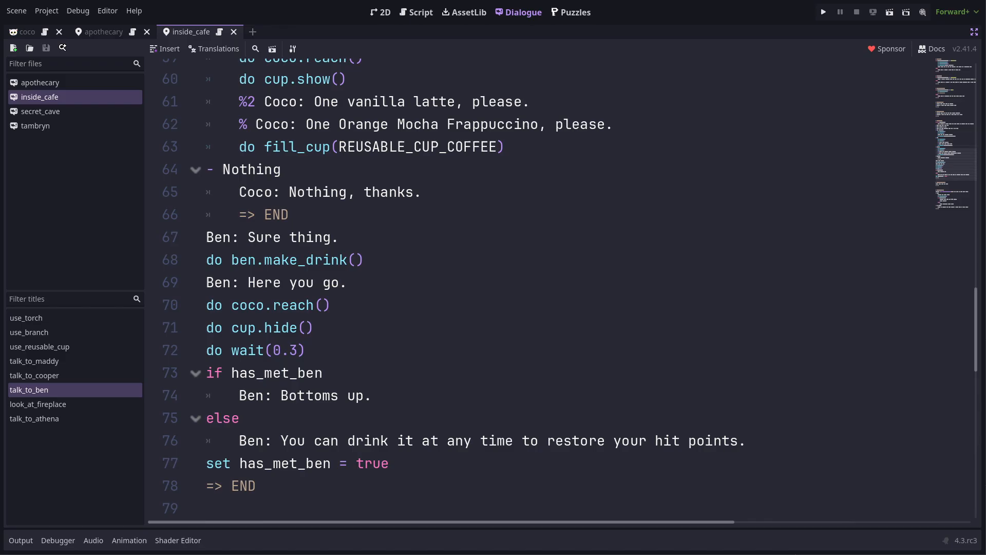
pyautogui.click(823, 12)
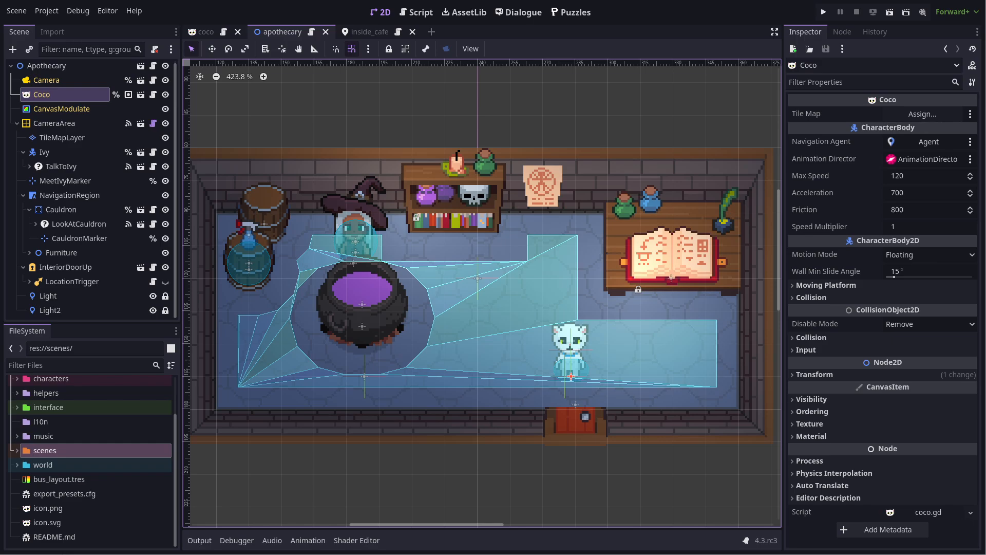
# - Switch to the apothecary scene showing the cauldron, Ivy and Coco in the 2D view
pyautogui.click(824, 11)
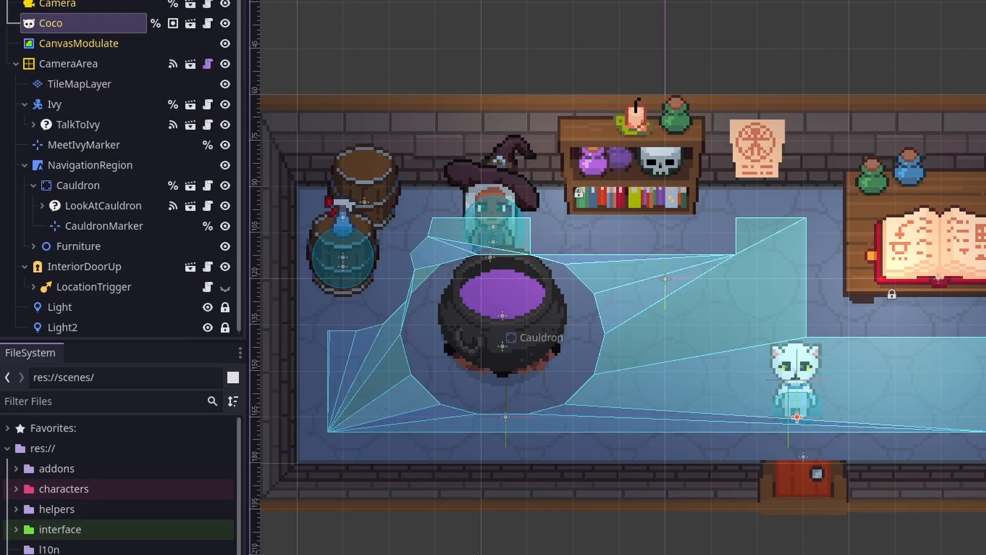
pyautogui.moveTo(250, 358)
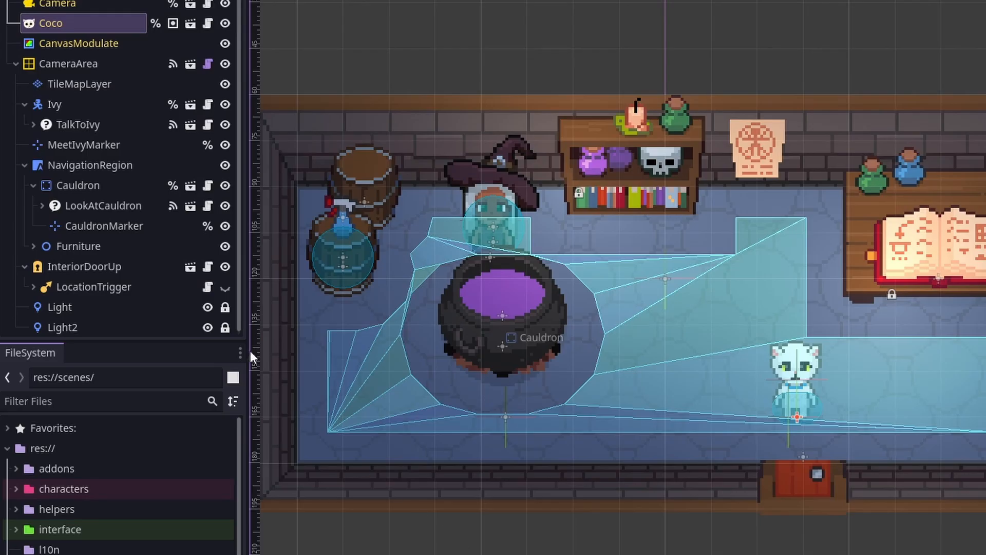
pyautogui.click(92, 164)
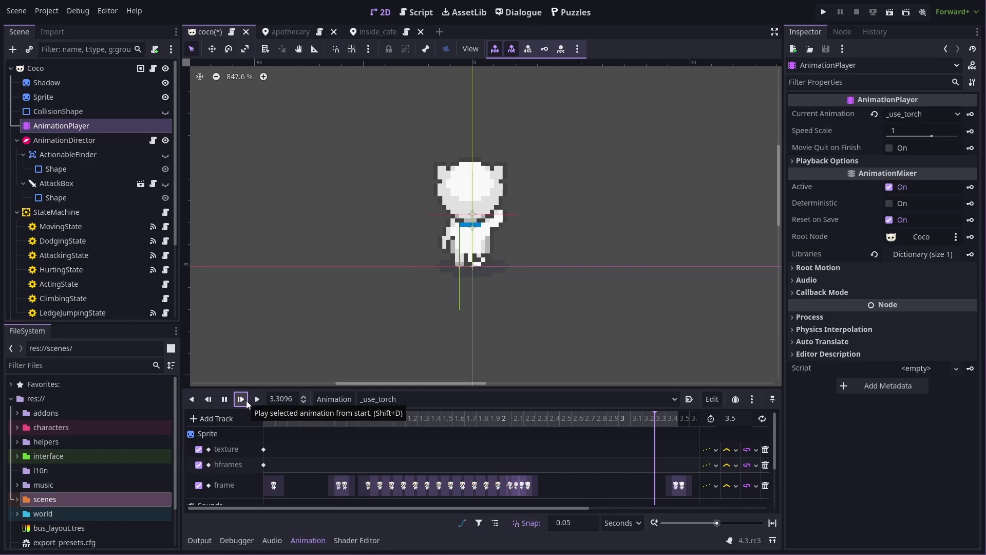
# - Switch to the coco scene with the _use_torch animation loaded
pyautogui.click(523, 12)
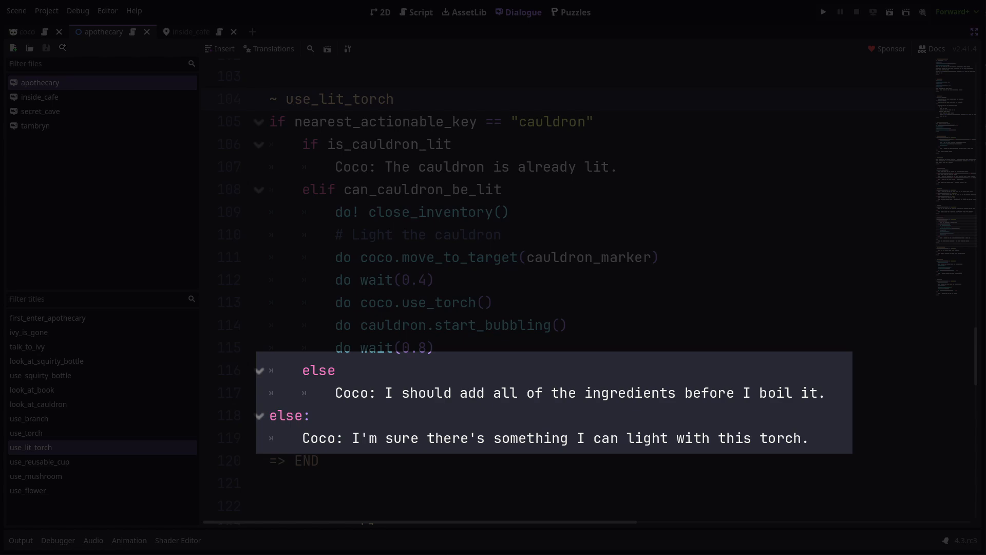
# - Return to the apothecary scene and run the game with Coco beside Ivy and the cauldron
pyautogui.click(822, 12)
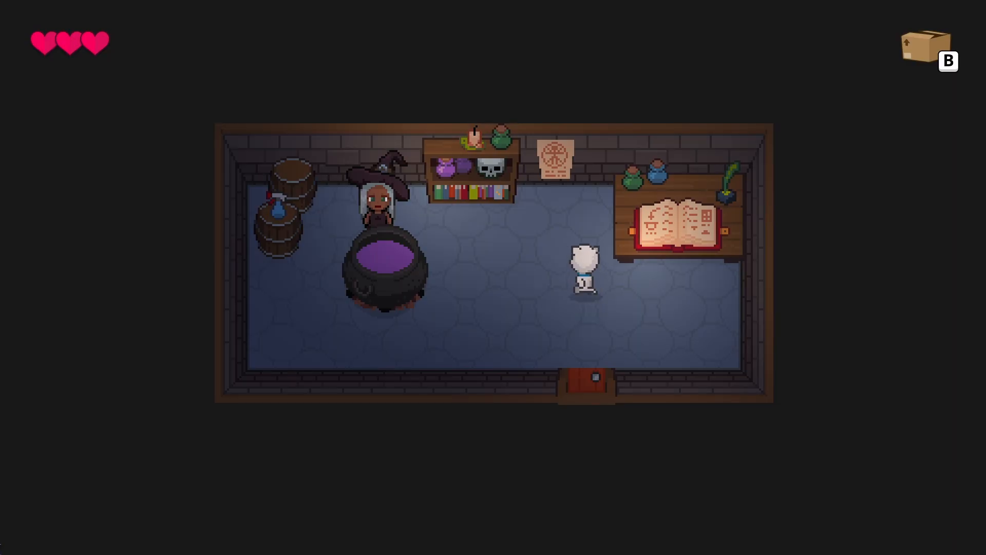